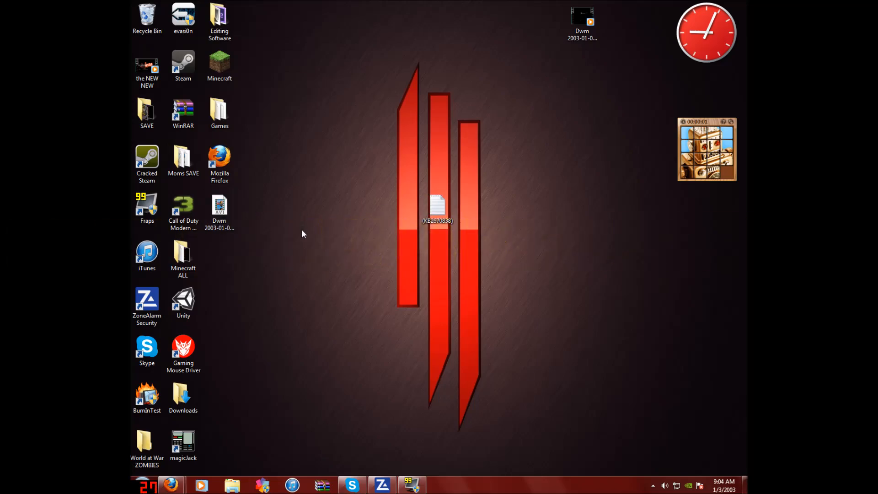
{"action": "mouse_move", "coordinate": [366, 344]}
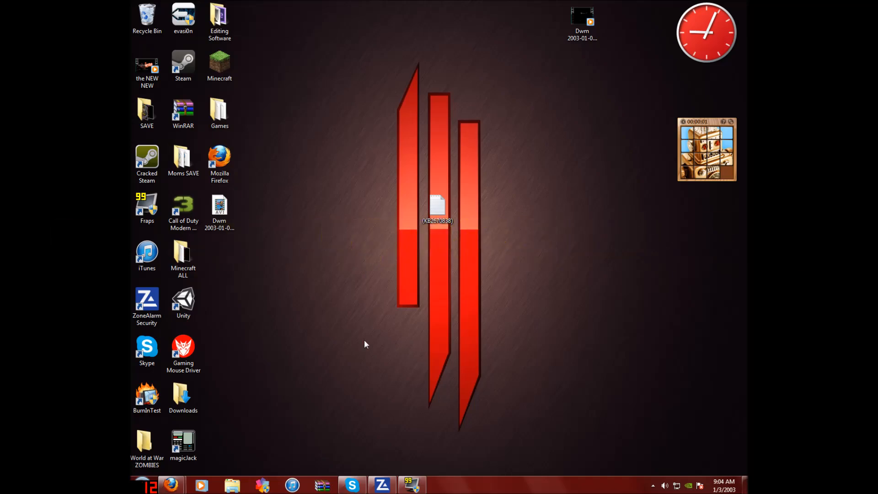
{"action": "mouse_move", "coordinate": [375, 275]}
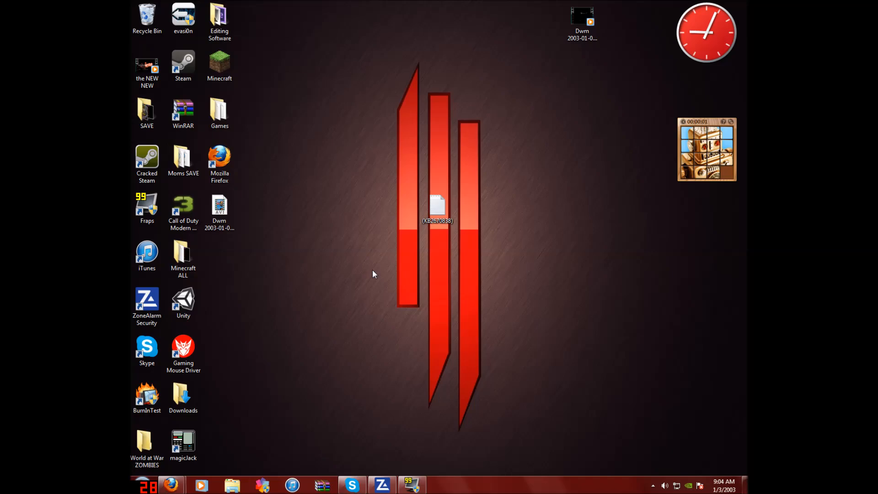
{"action": "mouse_move", "coordinate": [349, 226]}
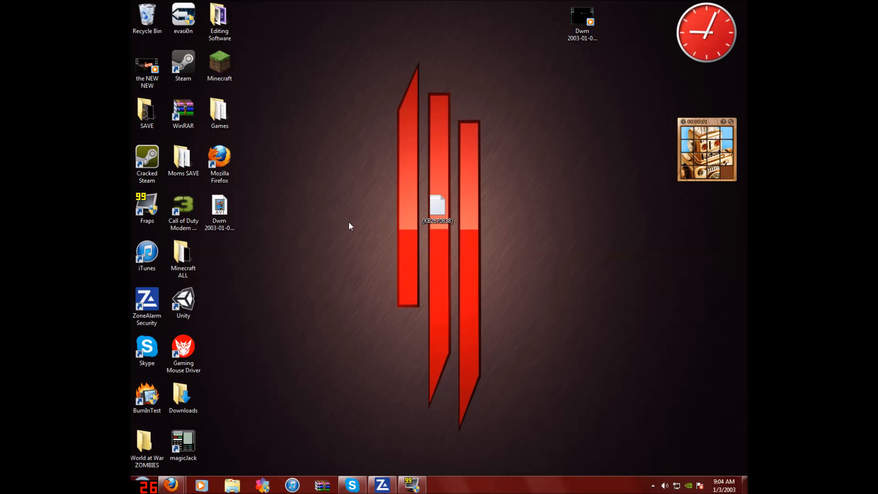
{"action": "mouse_move", "coordinate": [333, 213]}
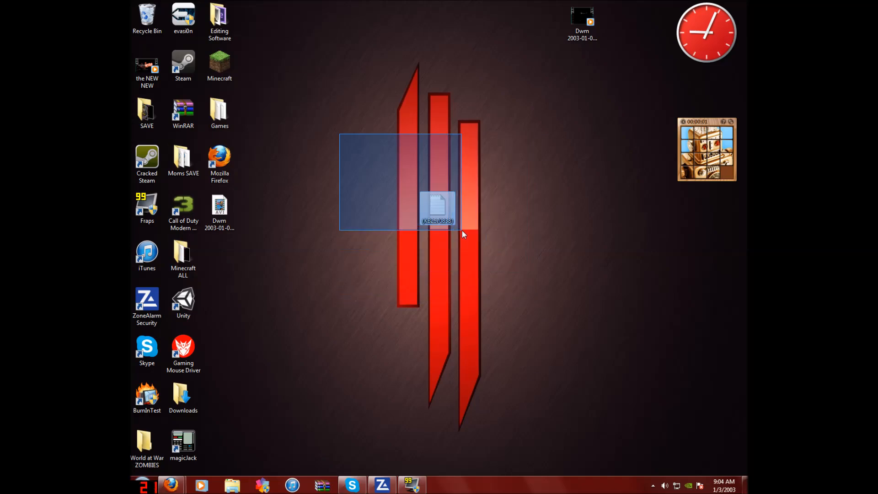
Open the desktop file, check its context menu, then reach Control Panel from the Start launcher.
{"action": "left_click", "coordinate": [385, 213]}
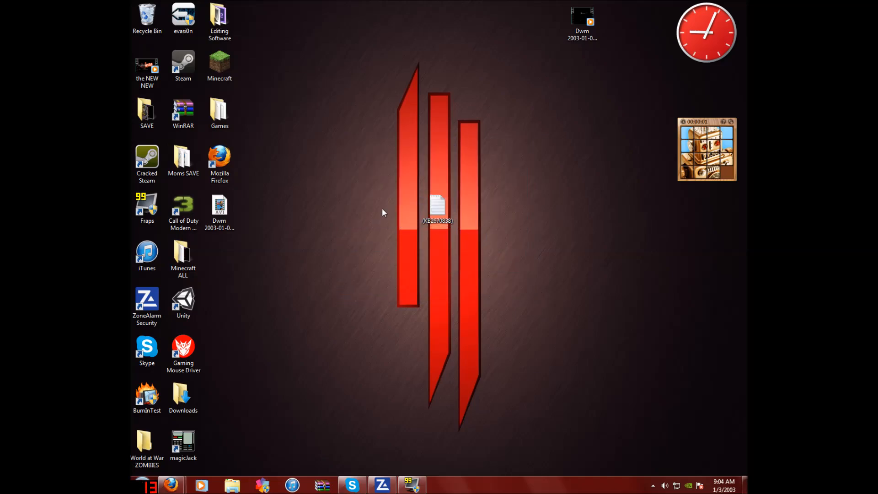
{"action": "double_click", "coordinate": [437, 205]}
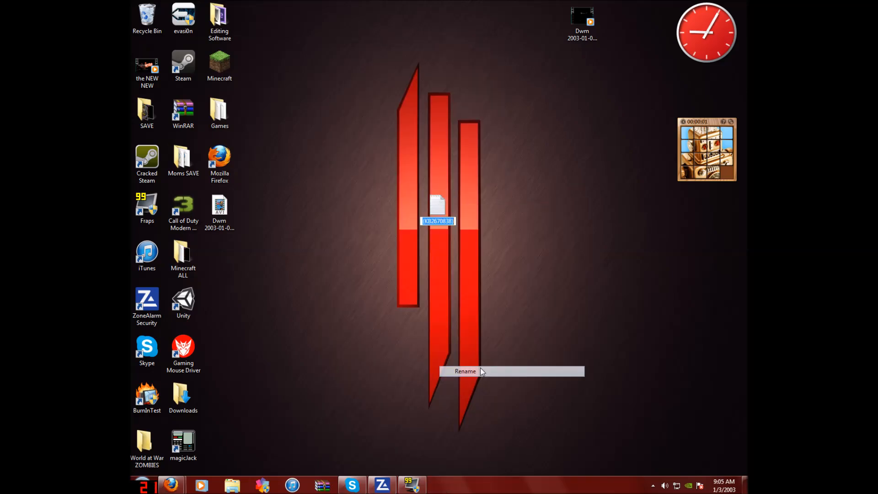
{"action": "right_click", "coordinate": [438, 222]}
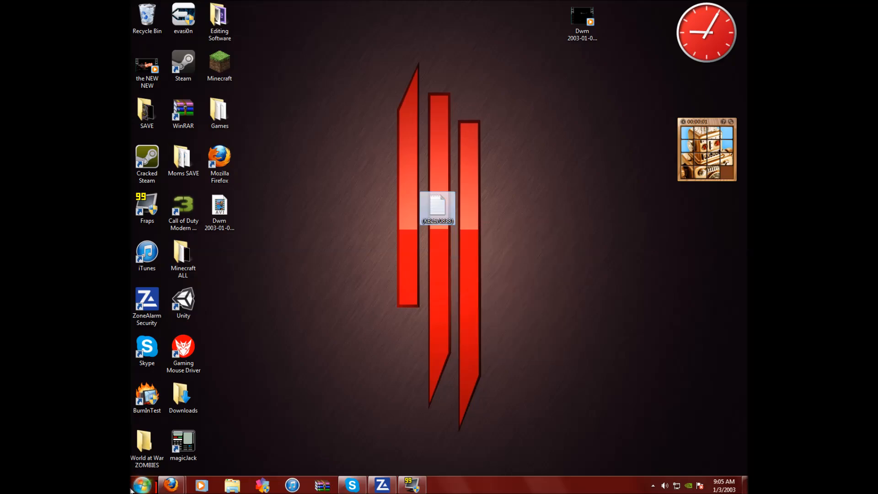
{"action": "left_click", "coordinate": [141, 485]}
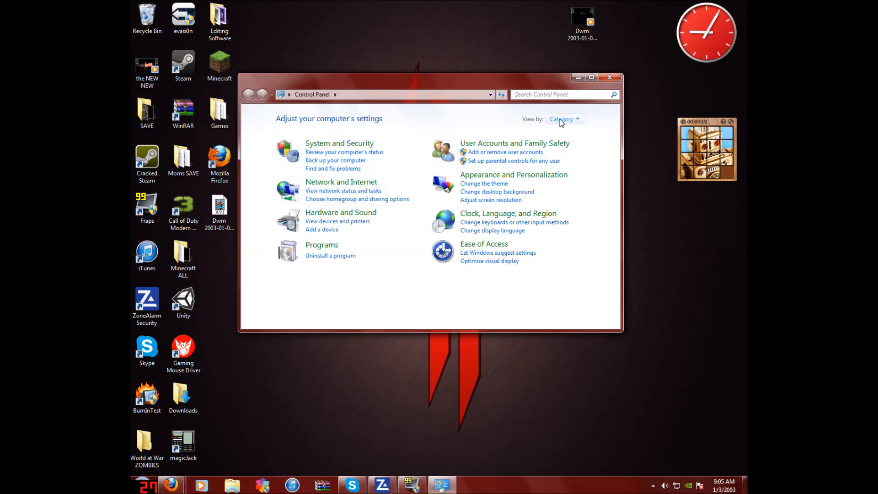
Switch Control Panel to Large icons, Small icons, back to Category, then go to Uninstall a program.
{"action": "left_click", "coordinate": [564, 119]}
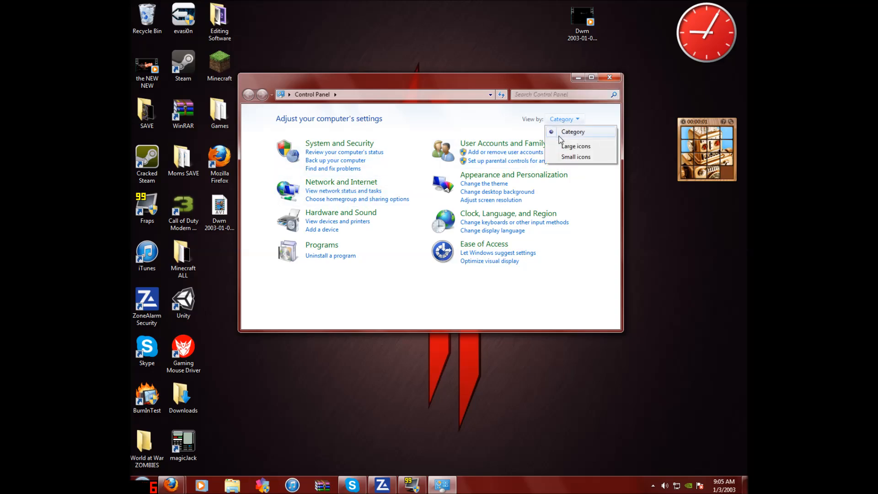
{"action": "left_click", "coordinate": [572, 132]}
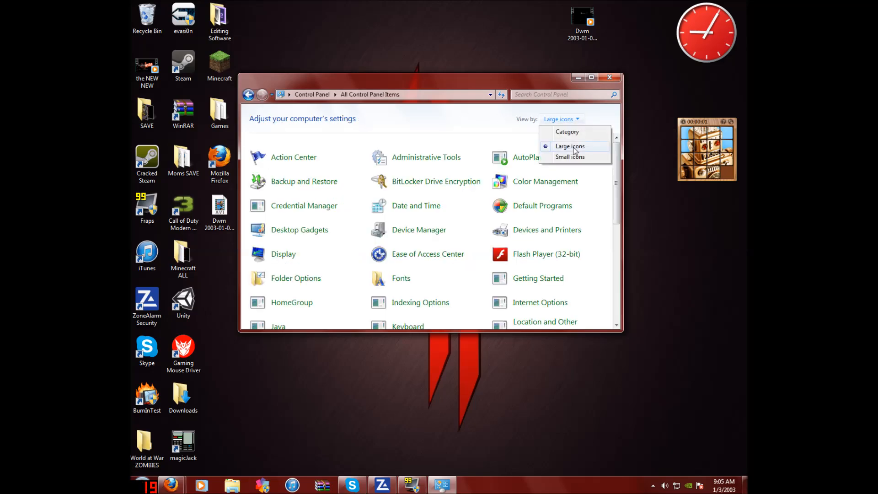
{"action": "left_click", "coordinate": [571, 157]}
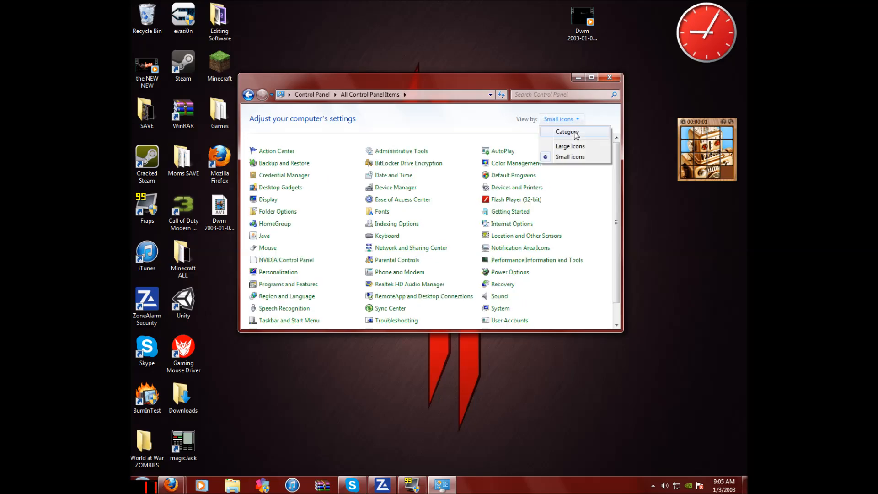
{"action": "left_click", "coordinate": [567, 132]}
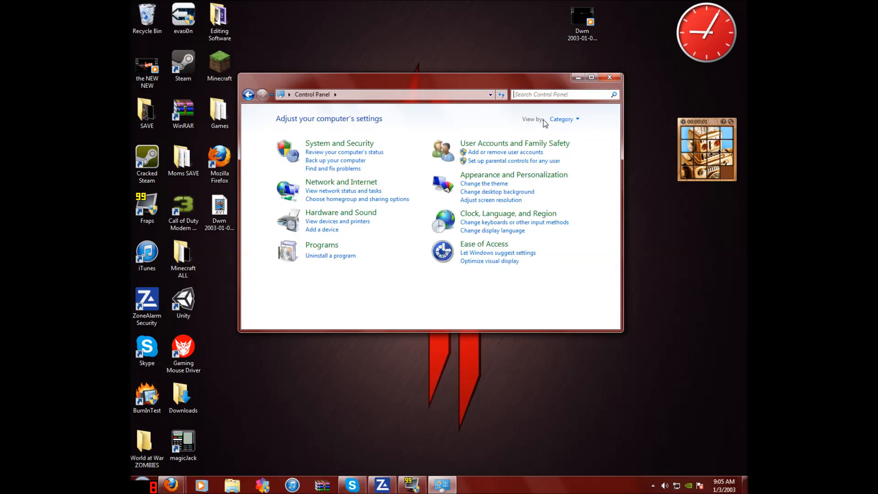
{"action": "mouse_move", "coordinate": [316, 261]}
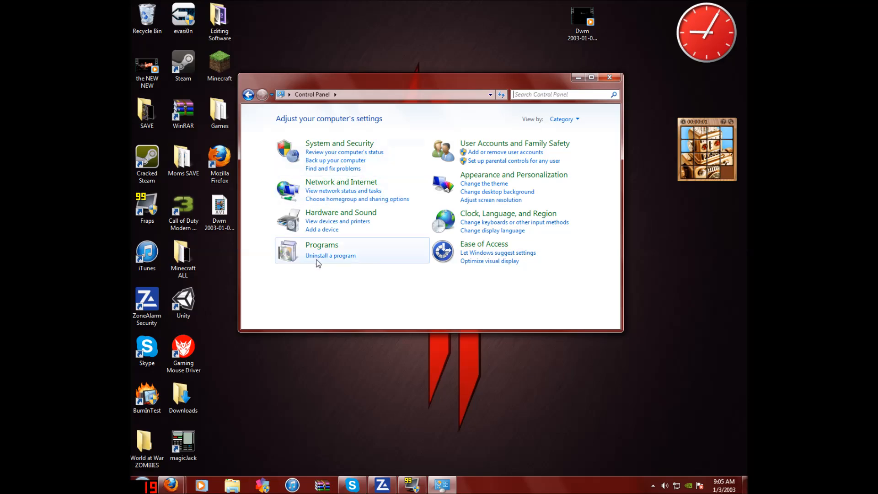
{"action": "mouse_move", "coordinate": [330, 258]}
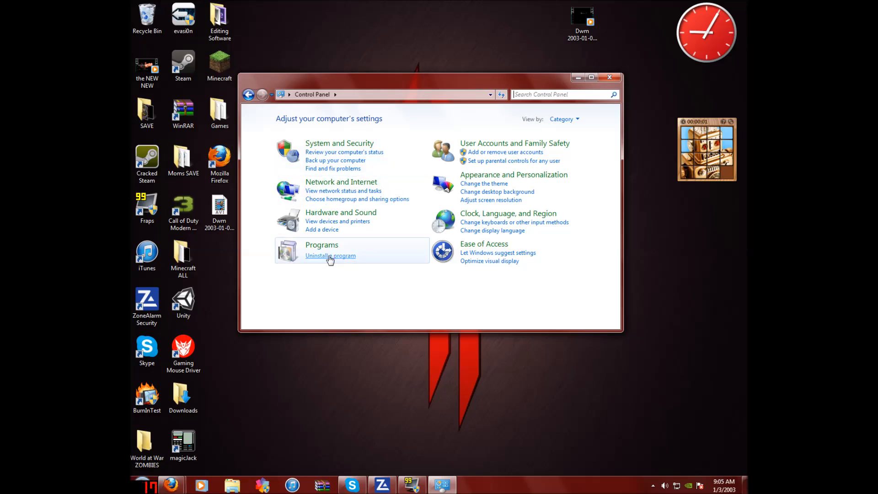
{"action": "mouse_move", "coordinate": [331, 261]}
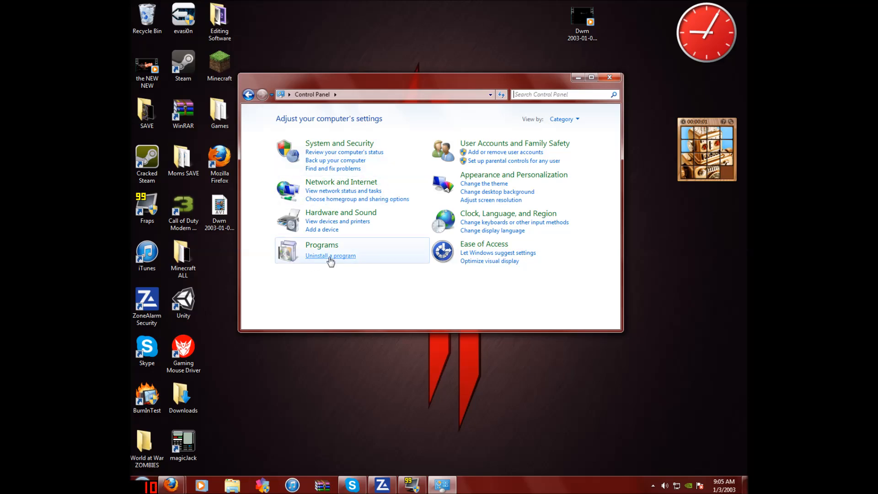
{"action": "left_click", "coordinate": [330, 257]}
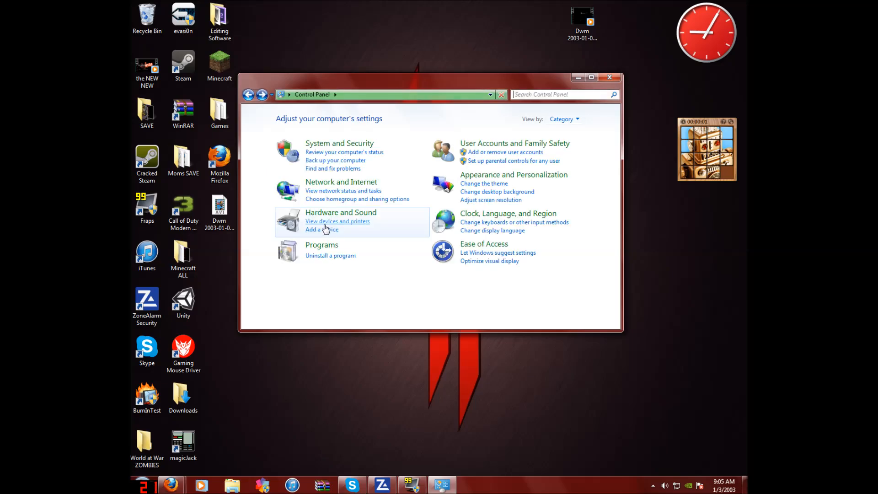
{"action": "mouse_move", "coordinate": [326, 260]}
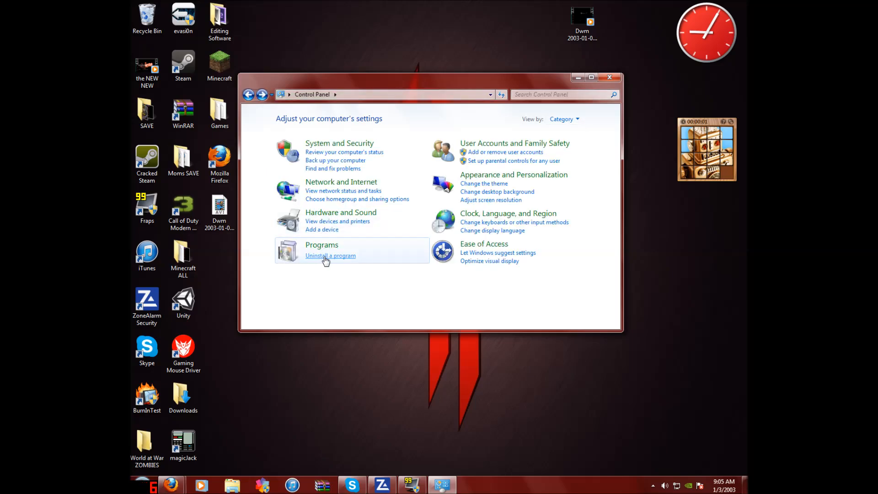
{"action": "left_click", "coordinate": [330, 256]}
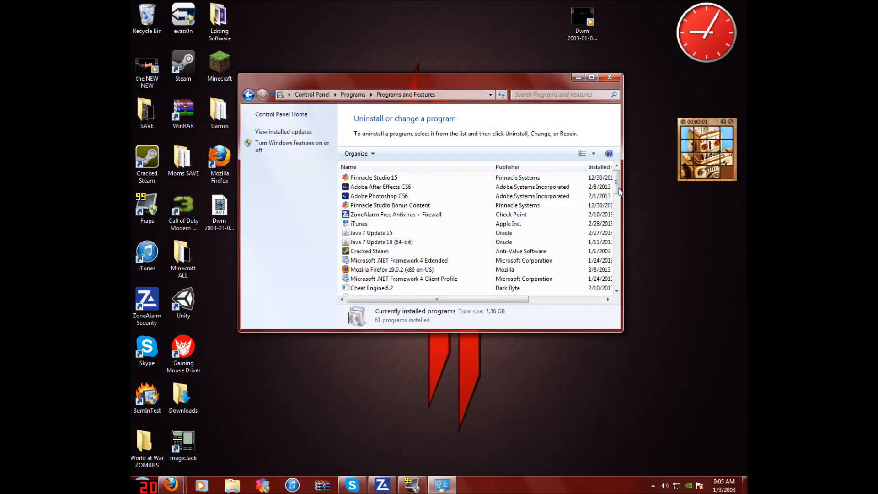
{"action": "scroll", "scroll_direction": "down", "scroll_amount": 3}
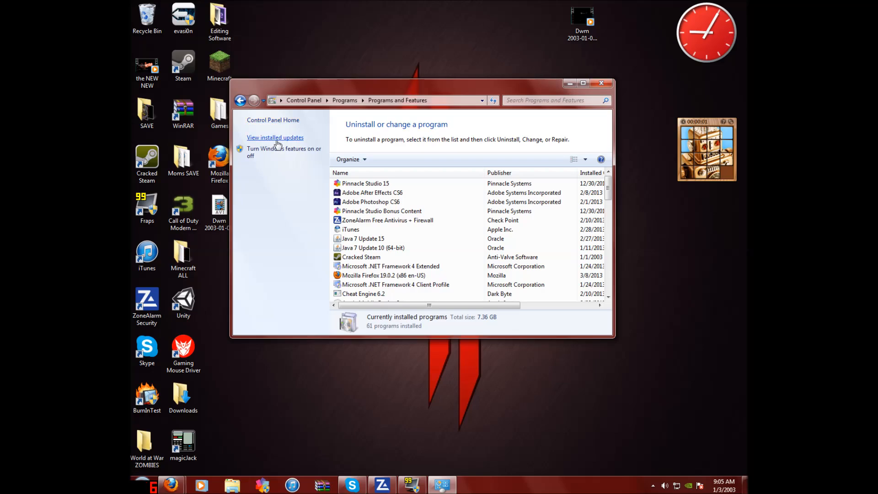
View installed updates and paste KB2670838 into the search box; no matching update appears.
{"action": "left_click", "coordinate": [274, 137]}
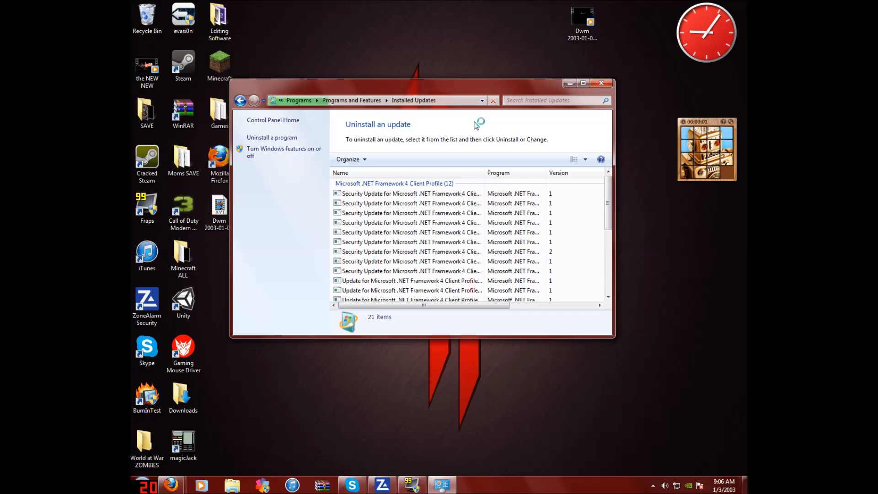
{"action": "left_click_drag", "start_coordinate": [475, 83], "coordinate": [459, 69]}
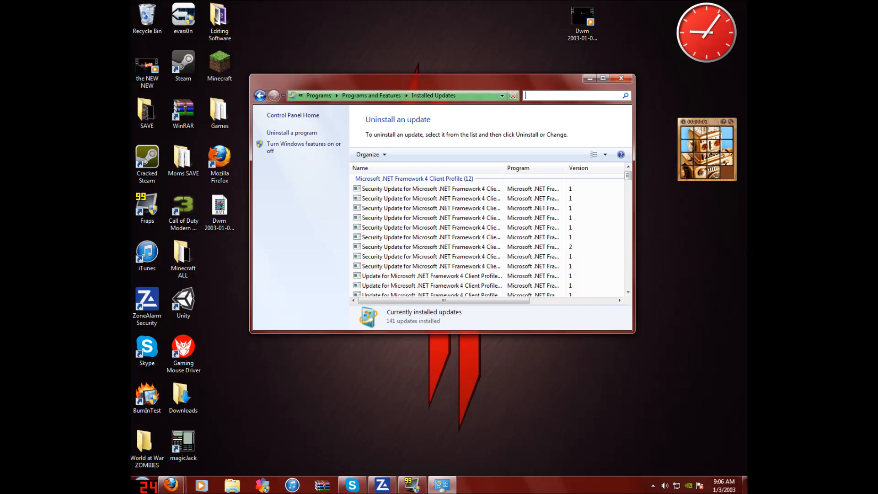
{"action": "right_click", "coordinate": [571, 96]}
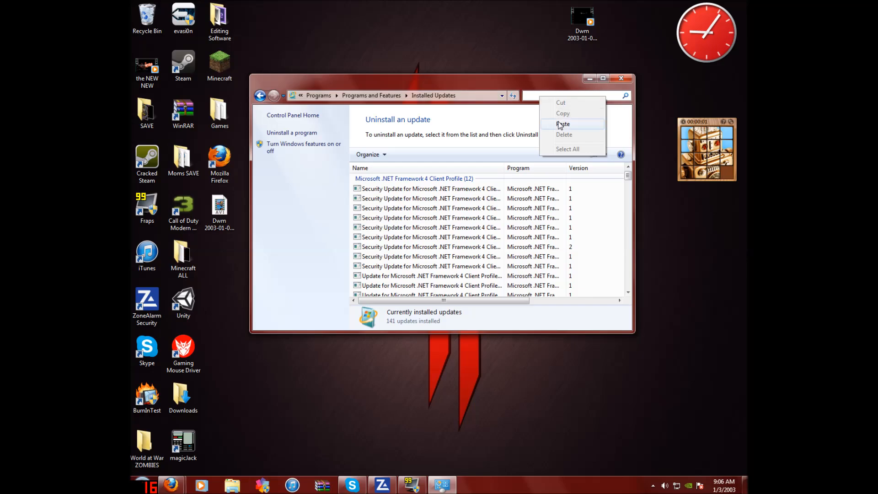
{"action": "left_click", "coordinate": [563, 124]}
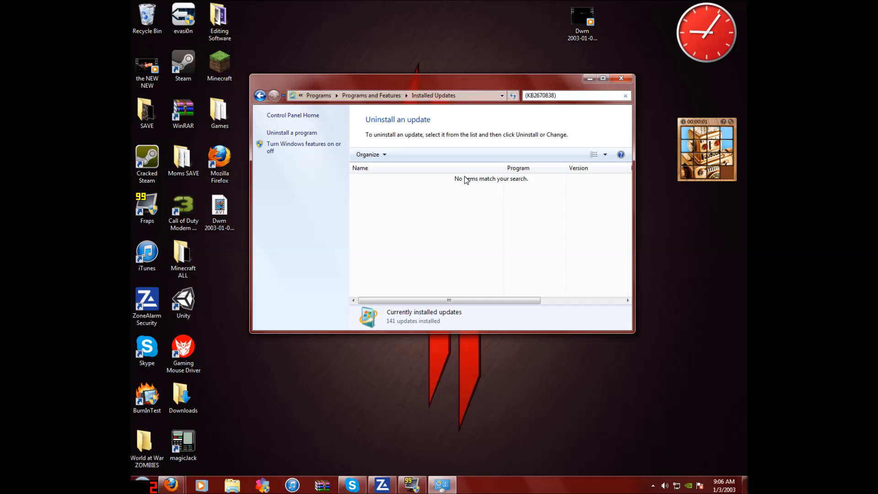
{"action": "mouse_move", "coordinate": [510, 191]}
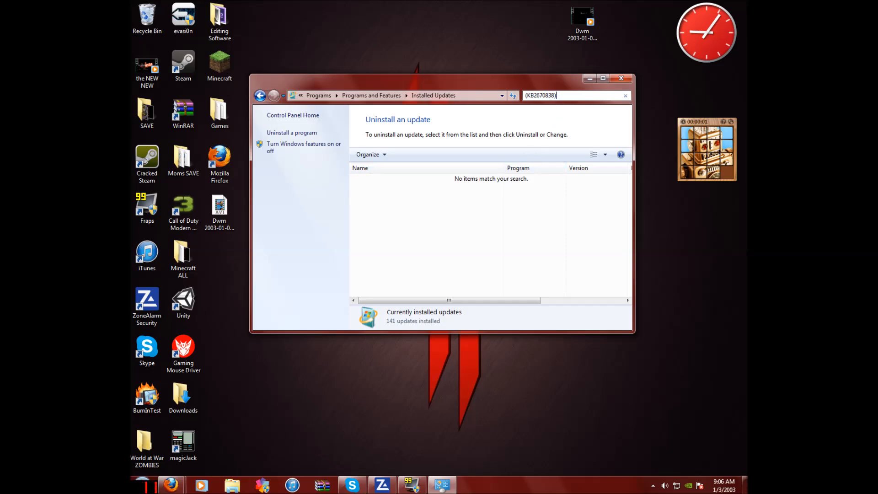
Clear the search and look for 'internet explorer 10' among installed updates instead.
{"action": "left_click", "coordinate": [626, 97]}
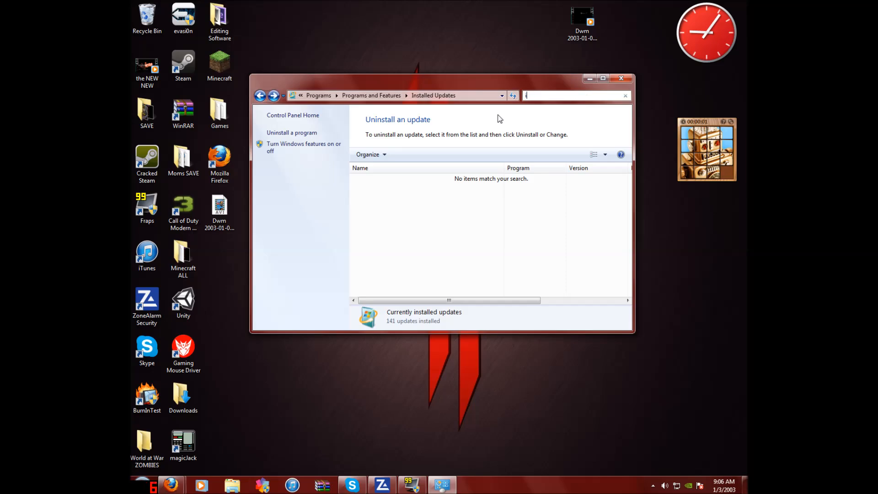
{"action": "type", "text": "internet explorer 10"}
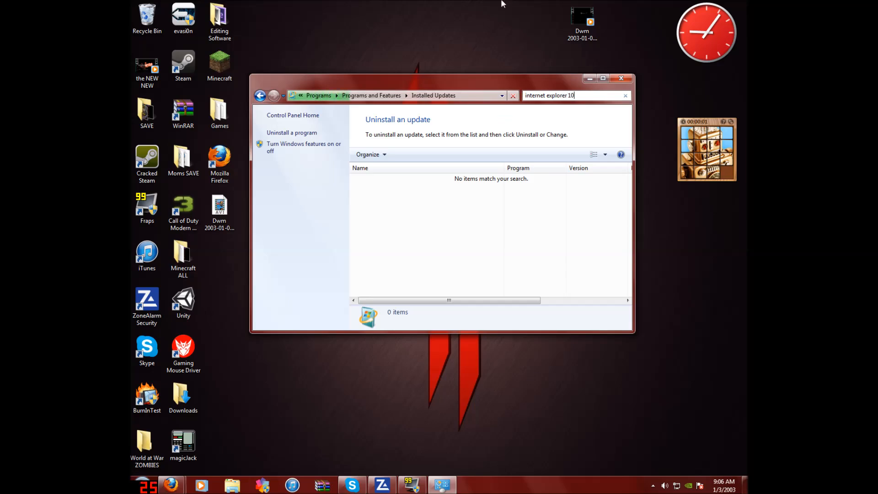
{"action": "mouse_move", "coordinate": [467, 185]}
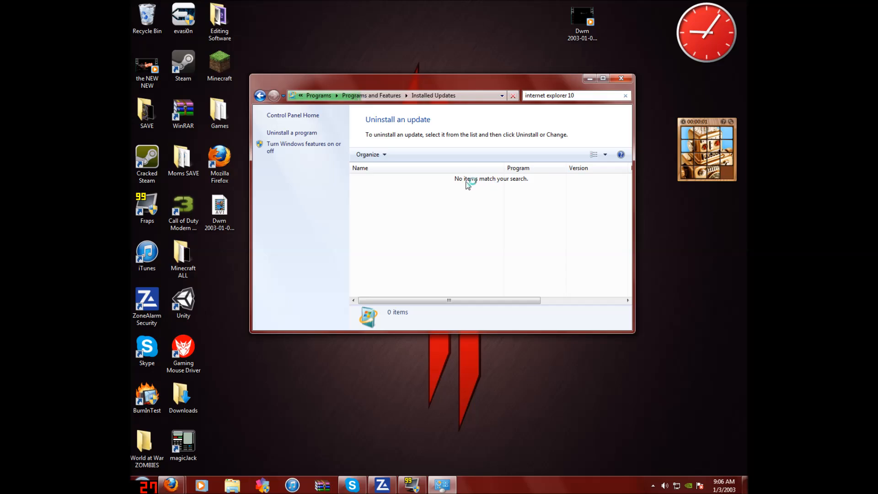
{"action": "mouse_move", "coordinate": [484, 183]}
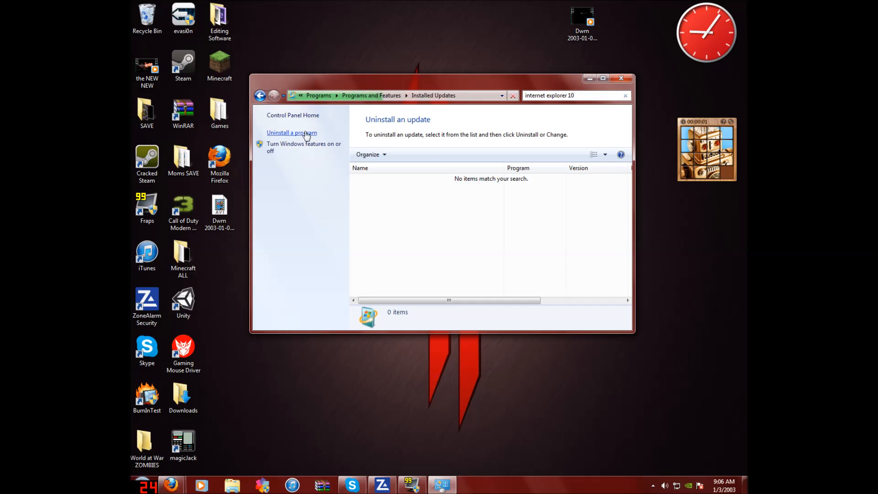
{"action": "mouse_move", "coordinate": [320, 145]}
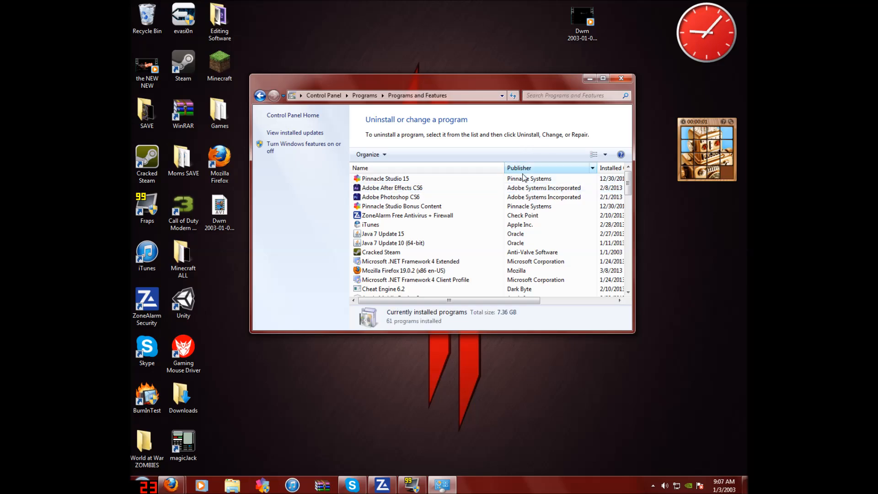
Minimize Programs and Features, restore it from the taskbar, then minimize it again.
{"action": "left_click", "coordinate": [621, 78]}
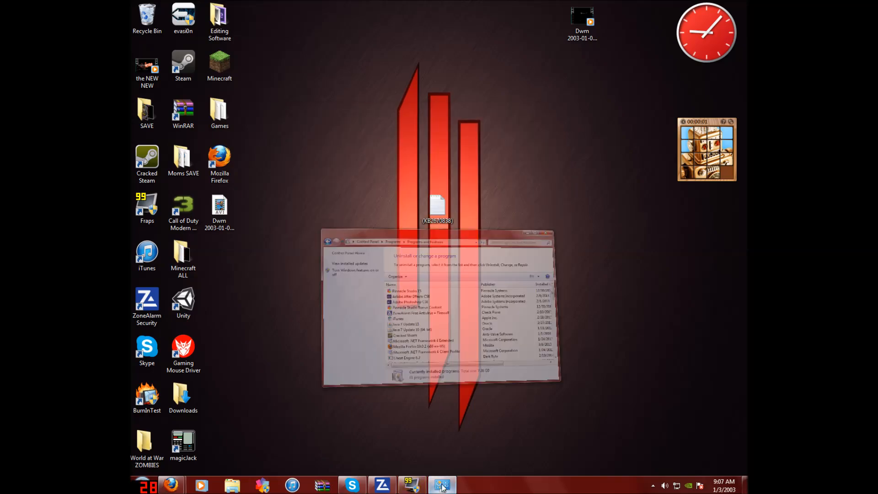
{"action": "left_click", "coordinate": [444, 483]}
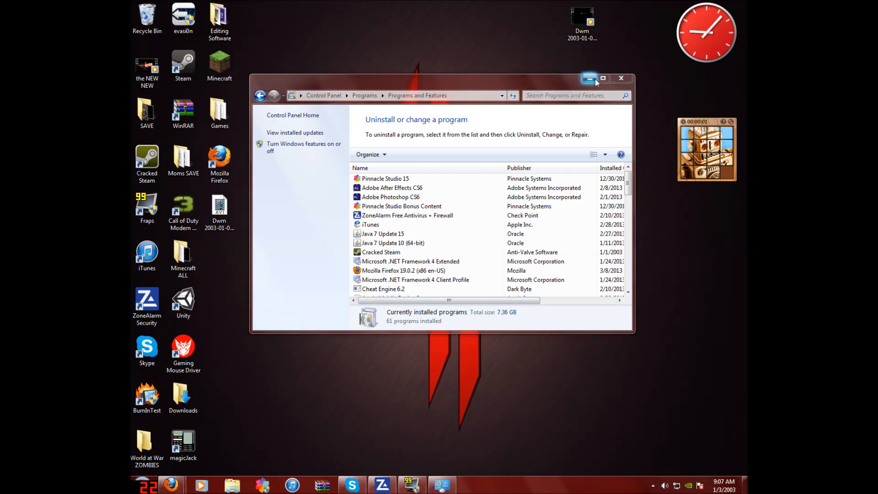
{"action": "mouse_move", "coordinate": [591, 79]}
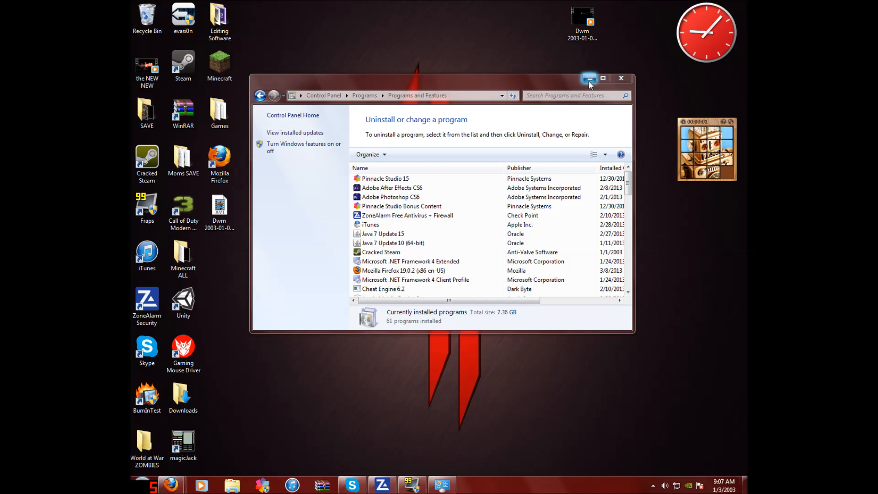
{"action": "mouse_move", "coordinate": [589, 79]}
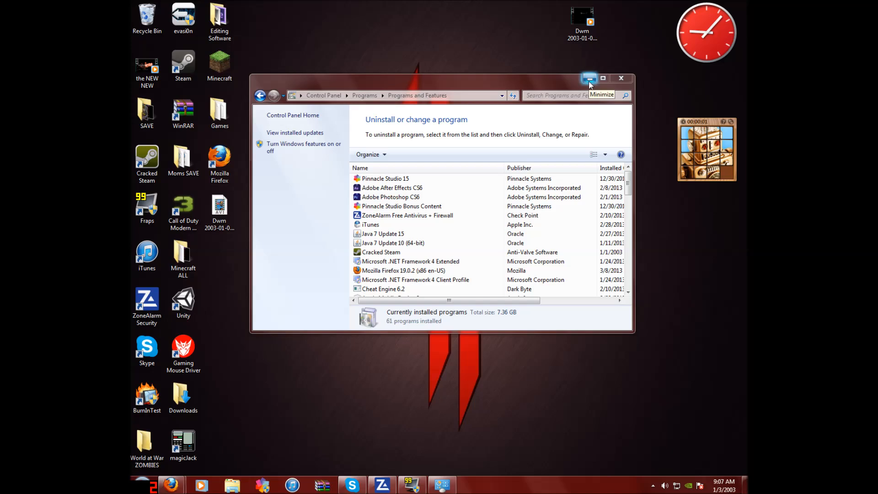
{"action": "mouse_move", "coordinate": [590, 82]}
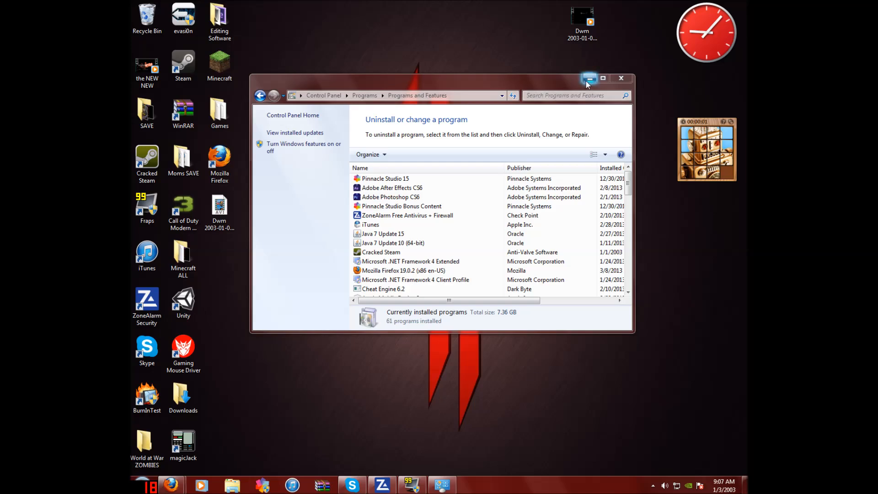
{"action": "left_click", "coordinate": [589, 78]}
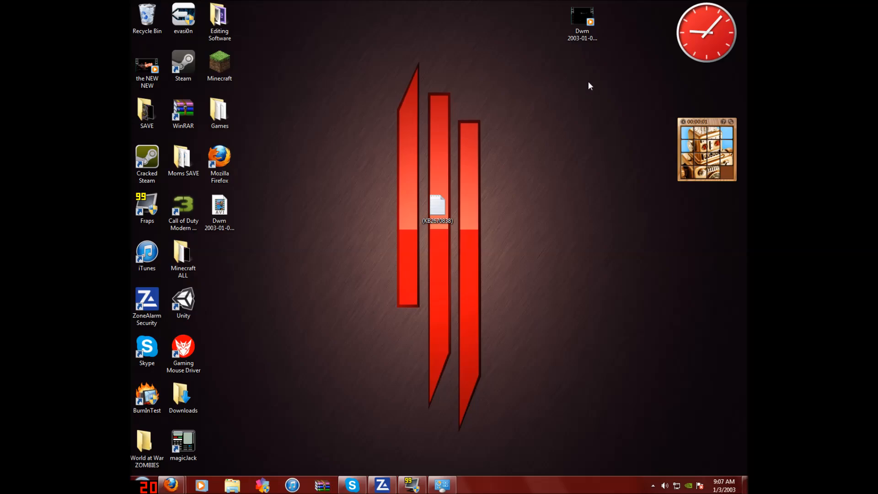